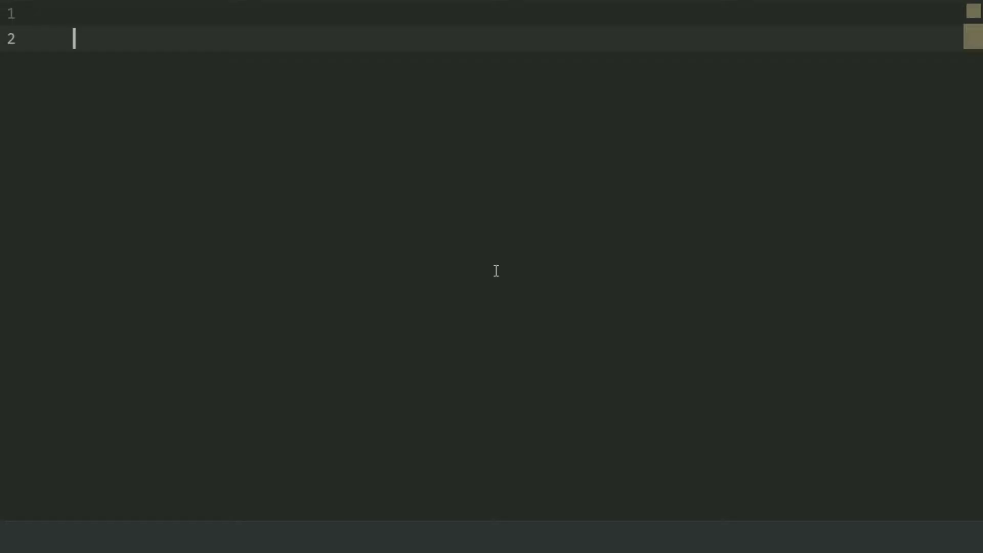
Step: Define main() and begin its indented body
text(def main()
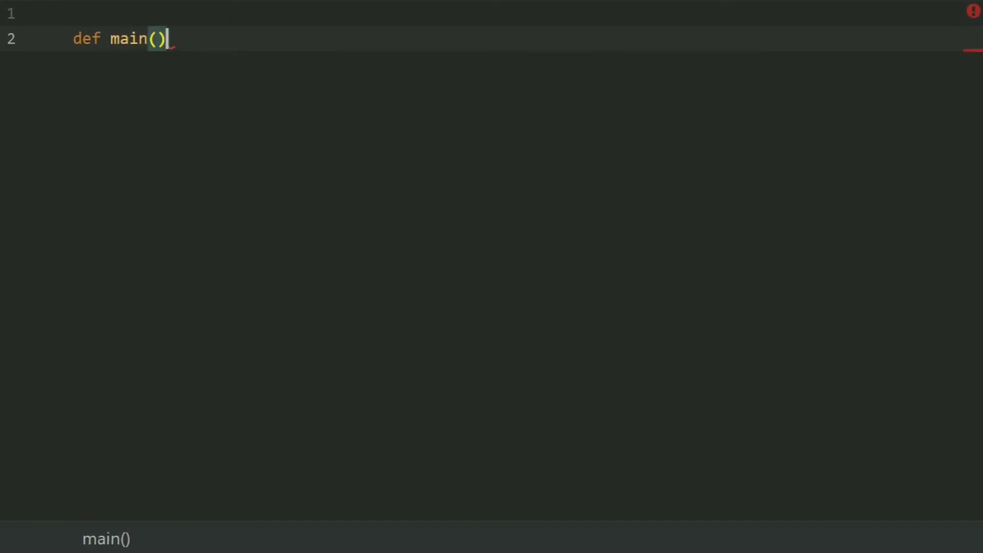
text(:)
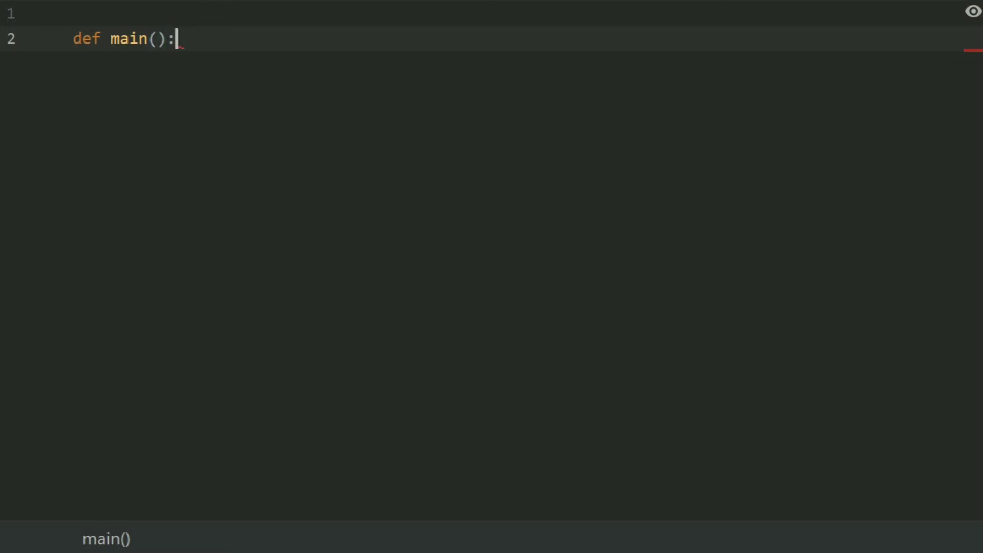
key(Enter)
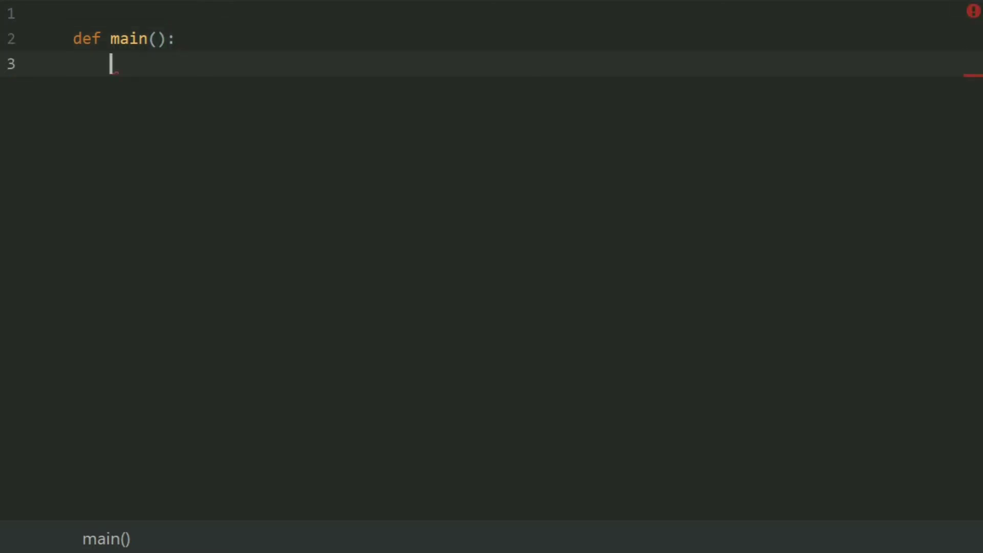
Step: Read feet as an integer with feet = int(input("Enter the number of feet: "))
text(feet =)
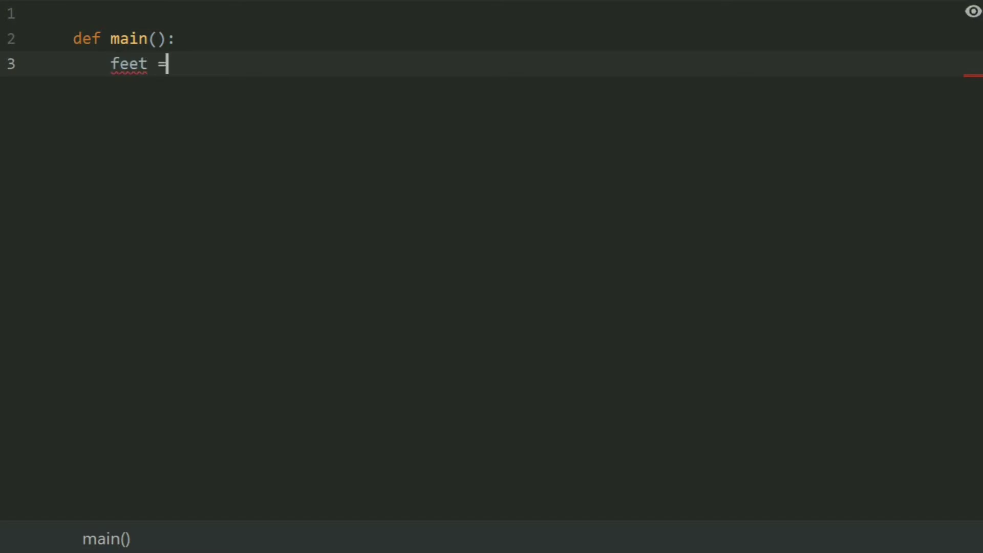
text(int())
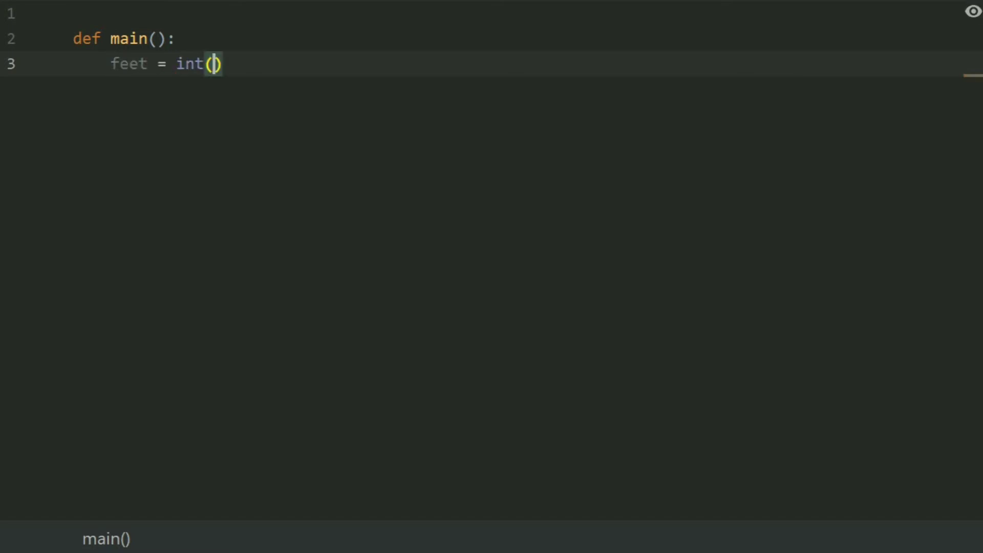
text(input("En)
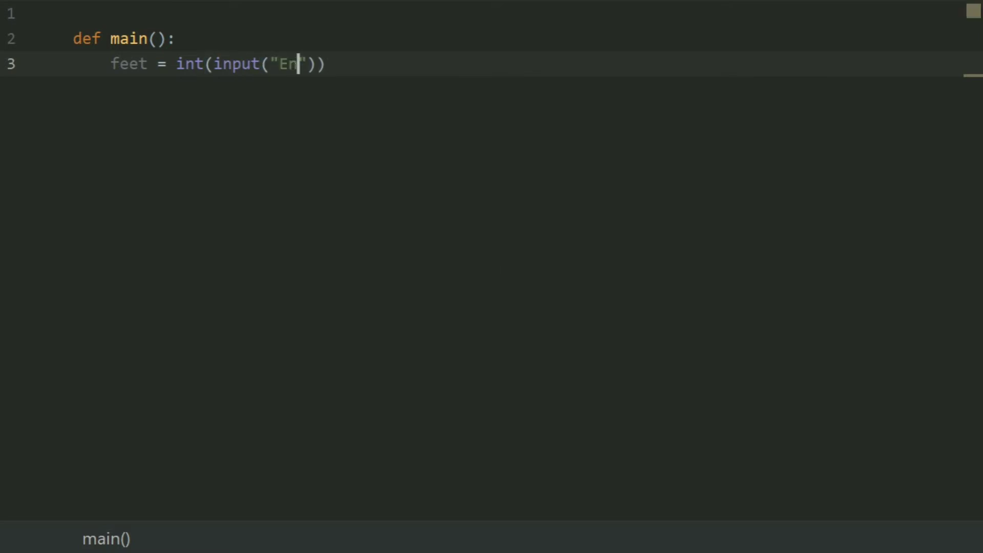
text(ter)
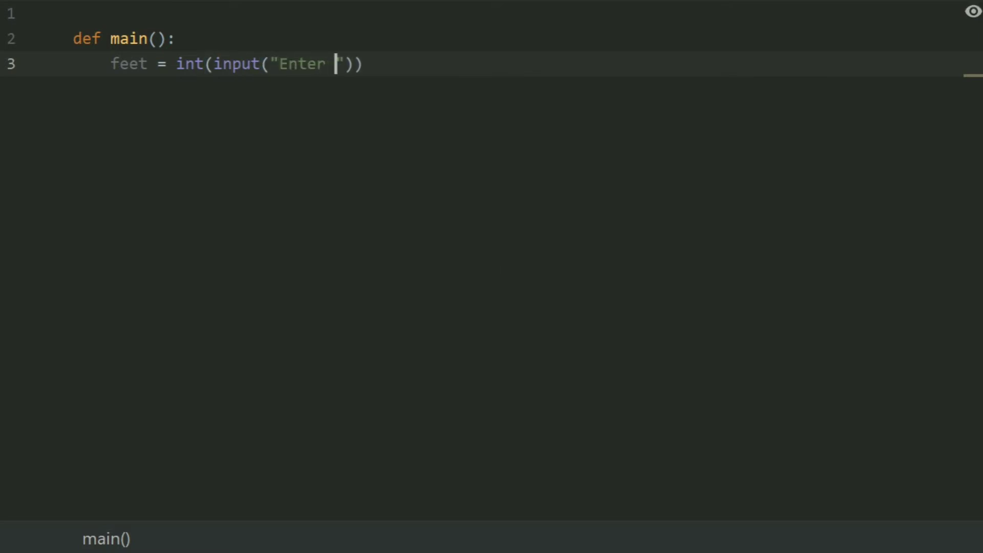
text(the nu)
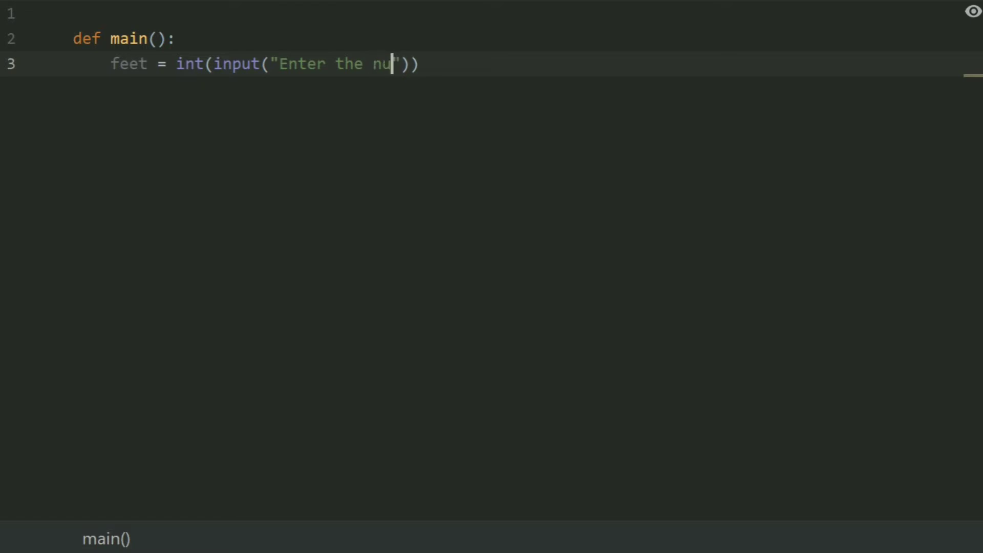
text(m)
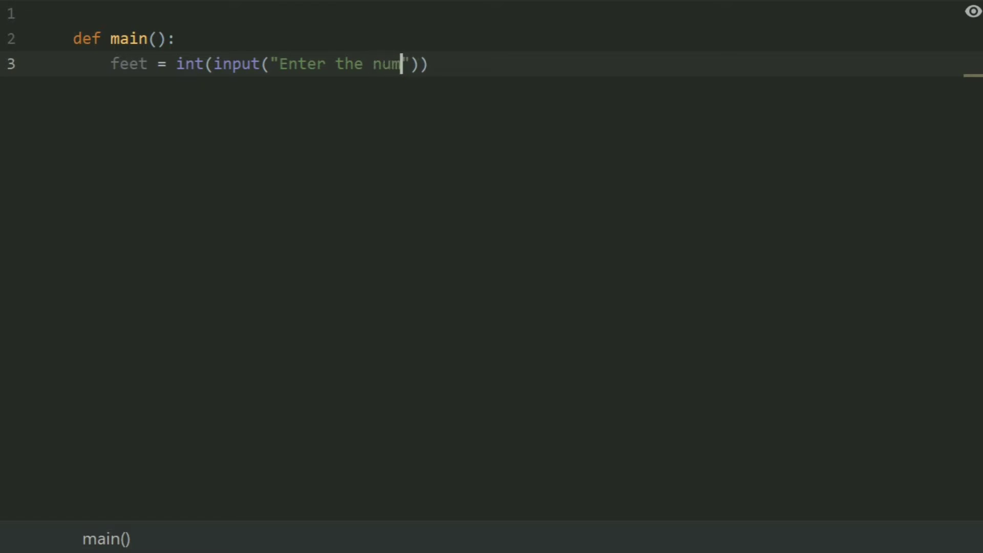
text(ber of feet:)
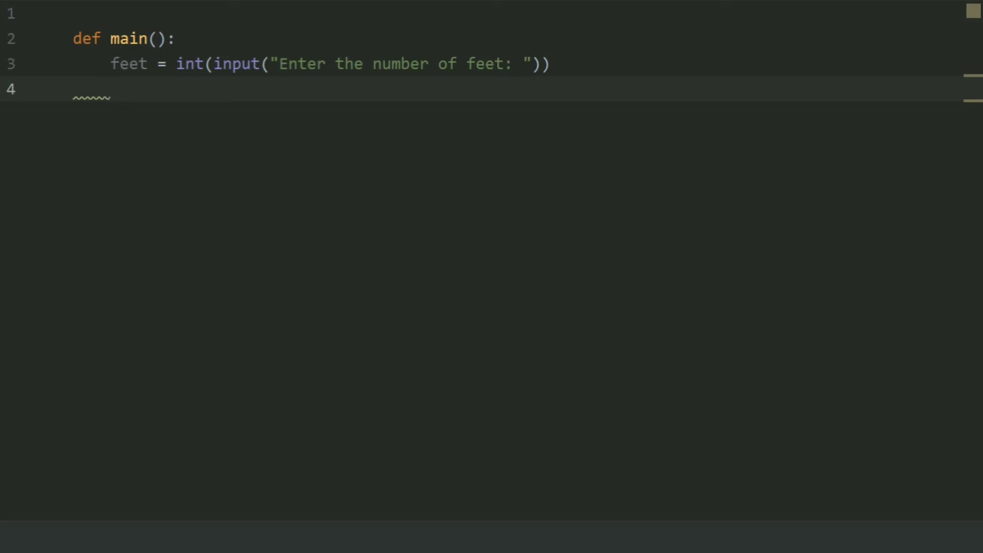
Step: Nest feet_to_inches(num) inside main with body inches = num * 12
text(def feet_()
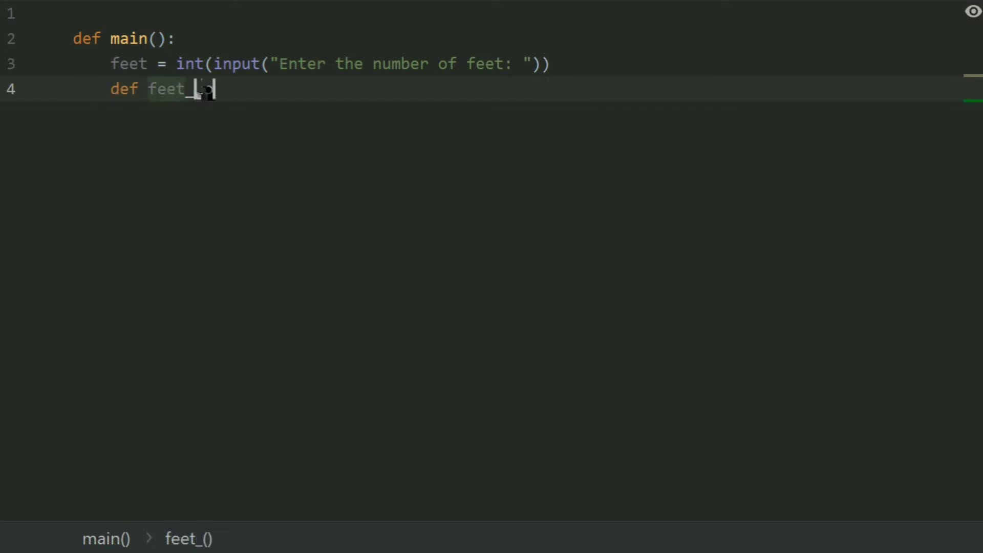
text(to_inche)
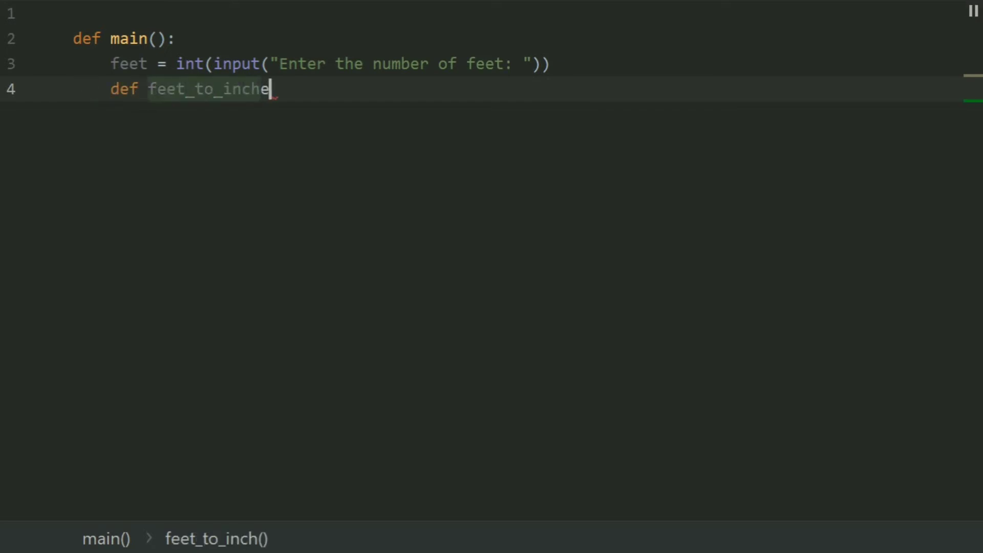
text(s():)
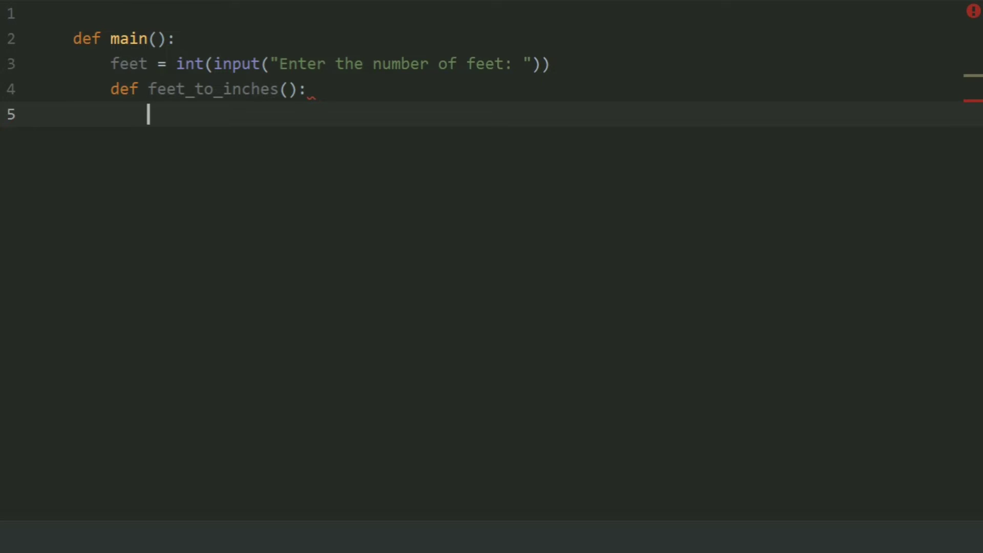
text(inches)
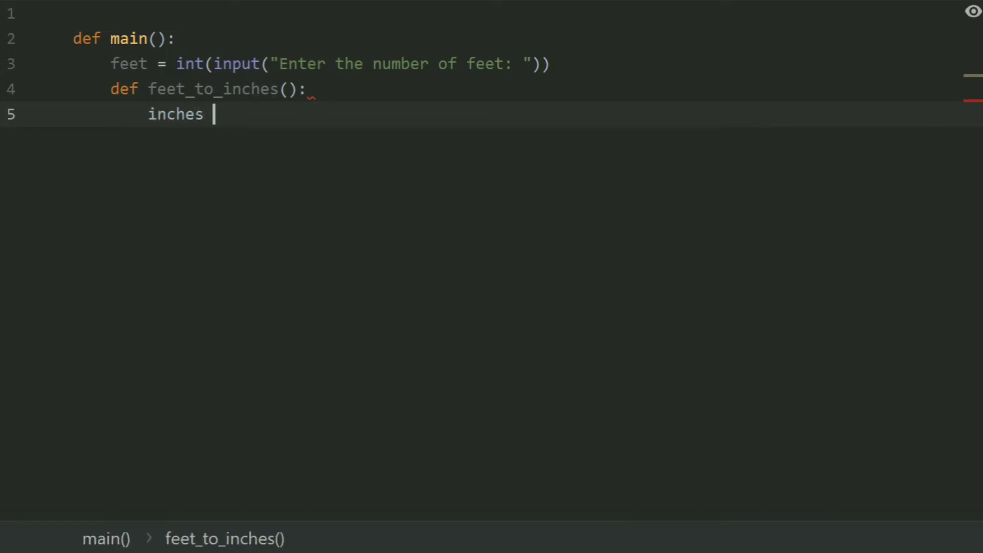
text(=)
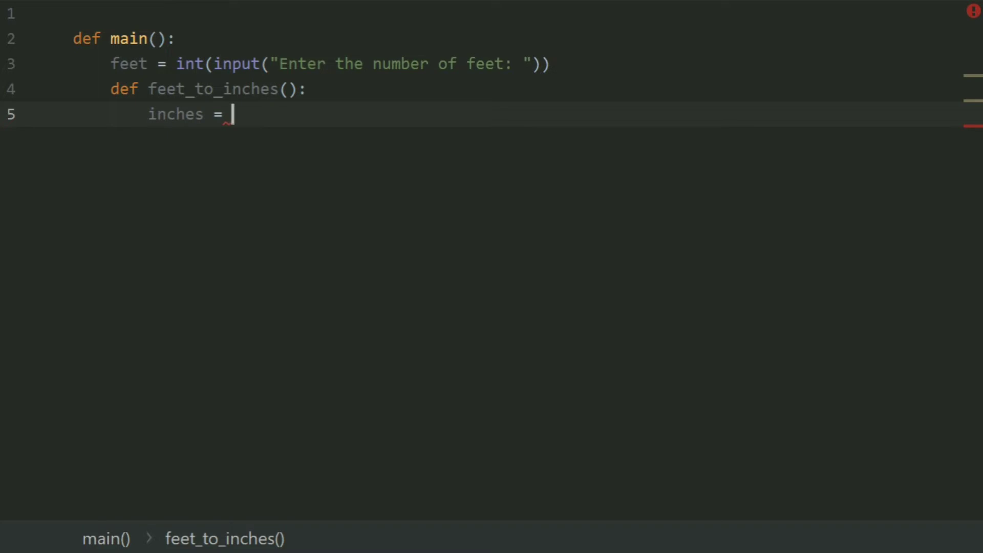
text(num)
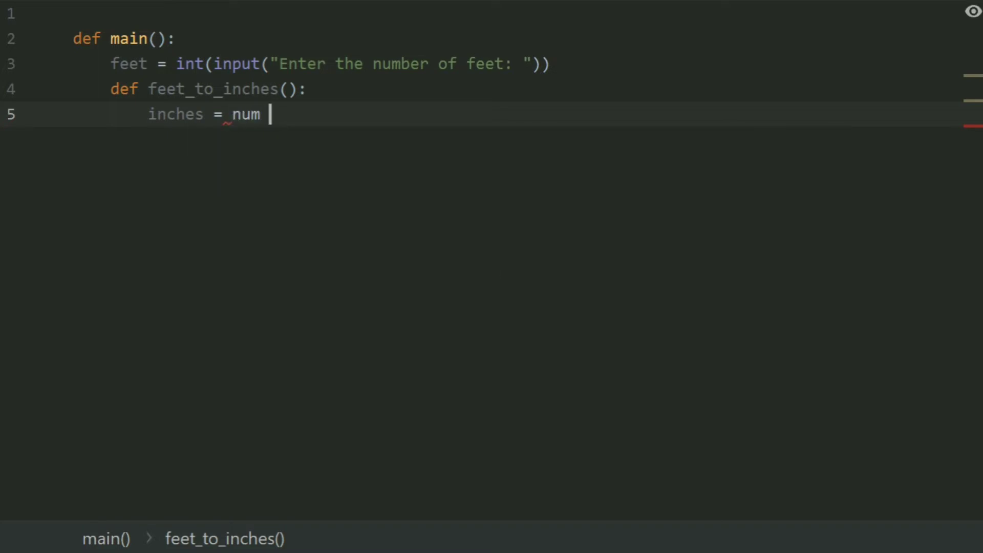
text(* 12)
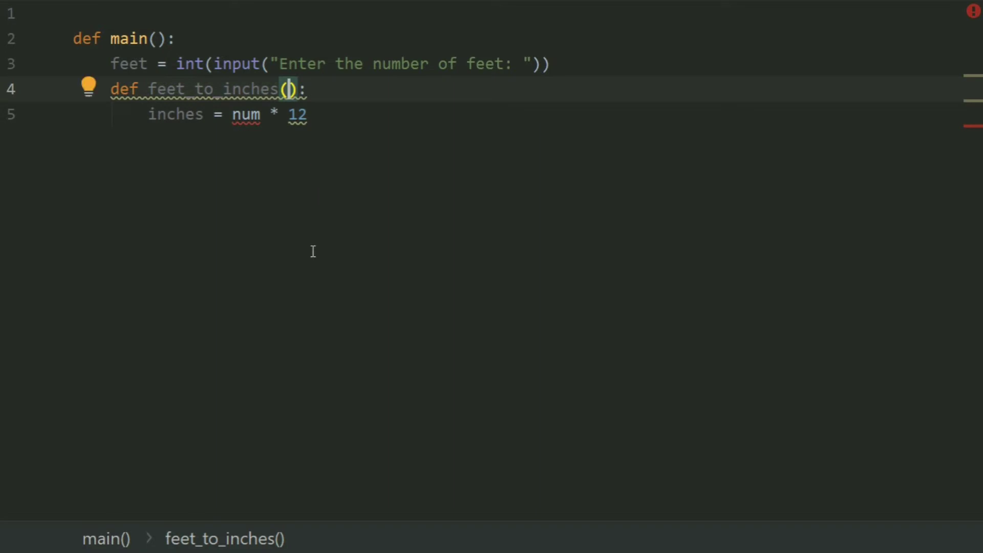
text(num)
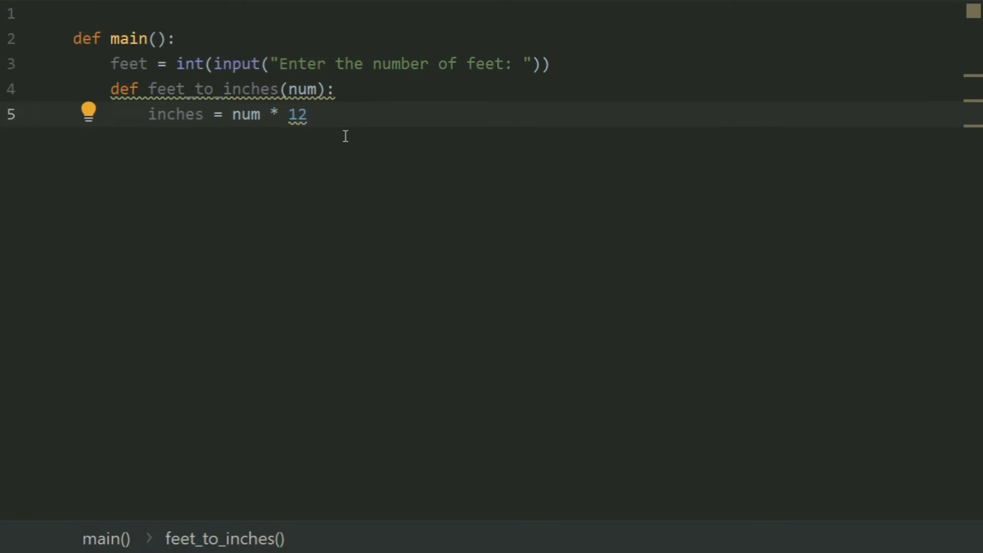
Step: End feet_to_inches with return inches
key(Enter)
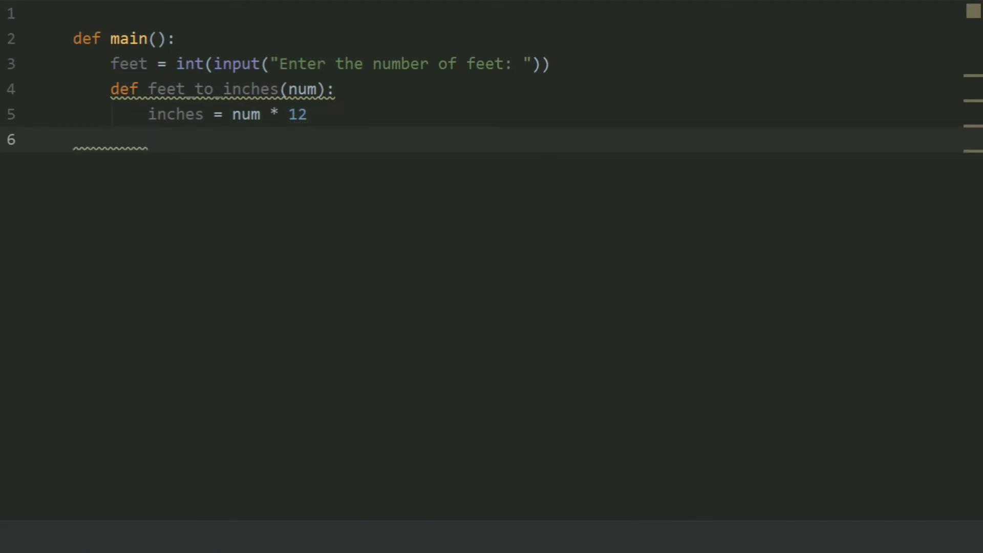
text(ret)
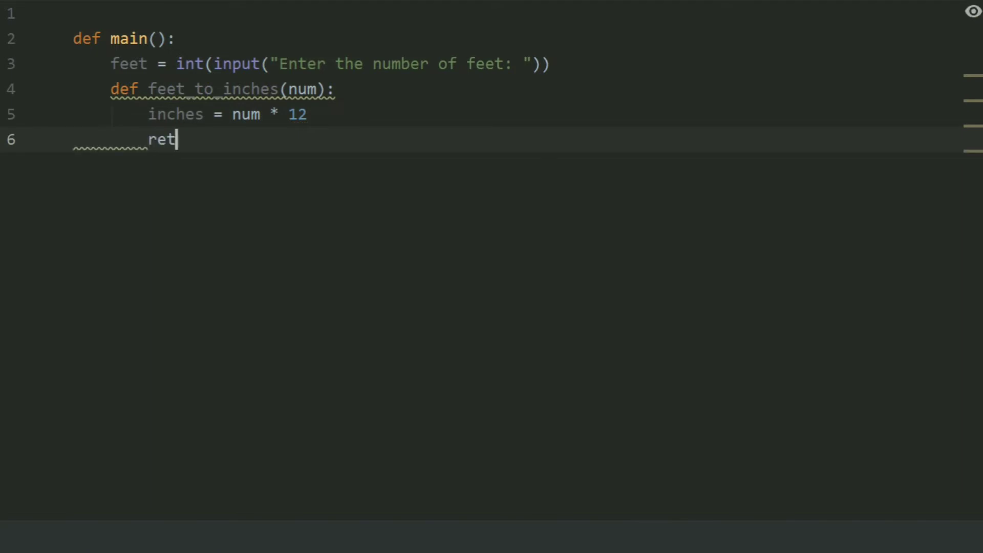
text(urn inche)
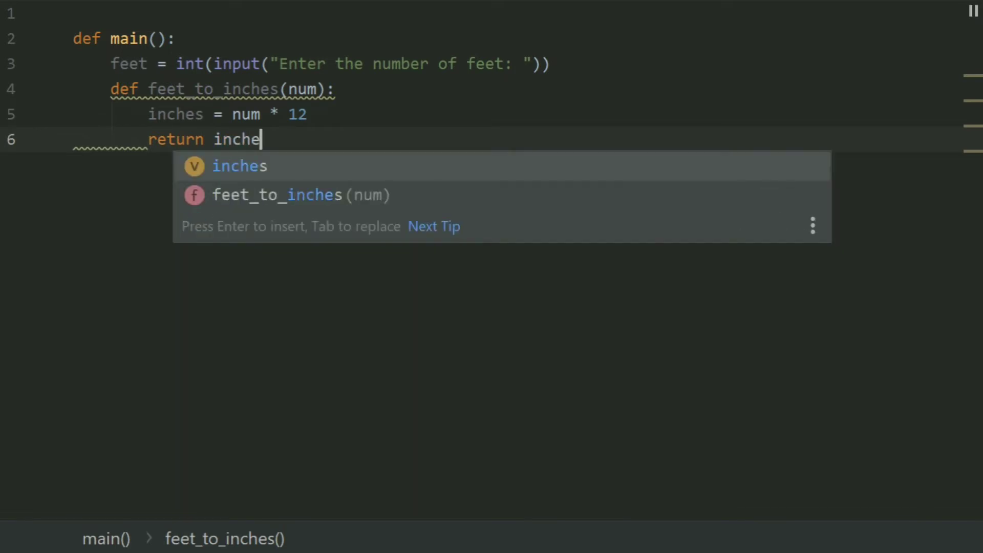
text(s)
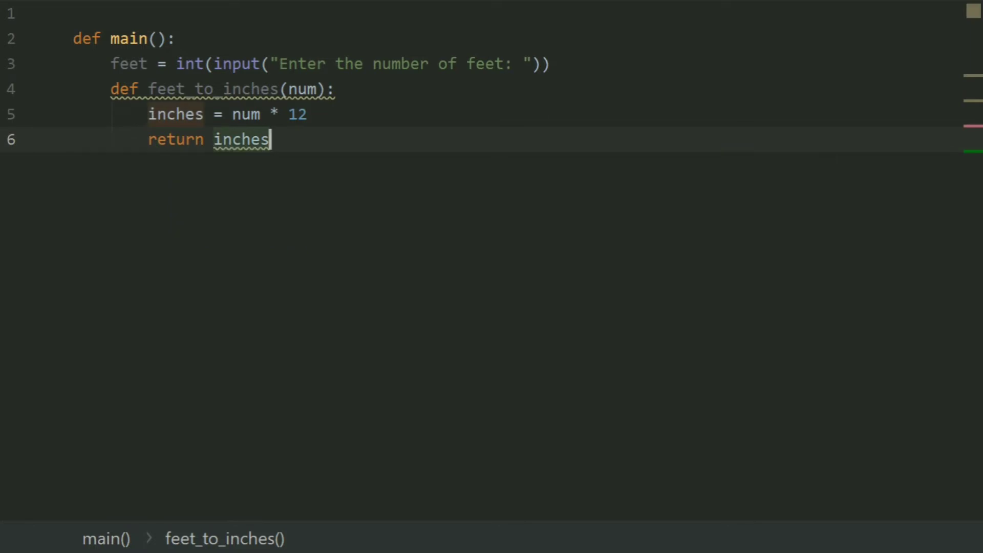
key(Enter)
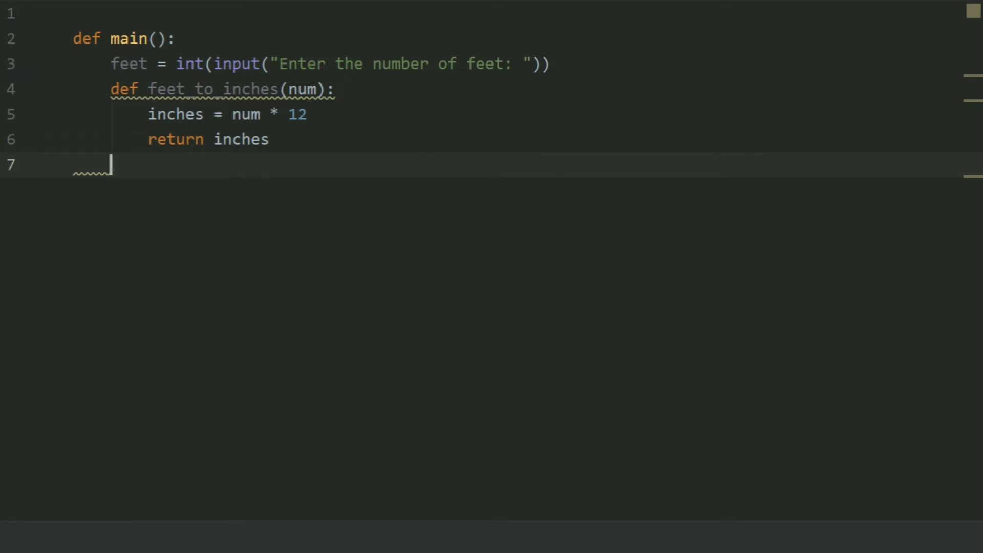
Step: Assign inch = feet_to_inches(feet) in main's body
text(inch =)
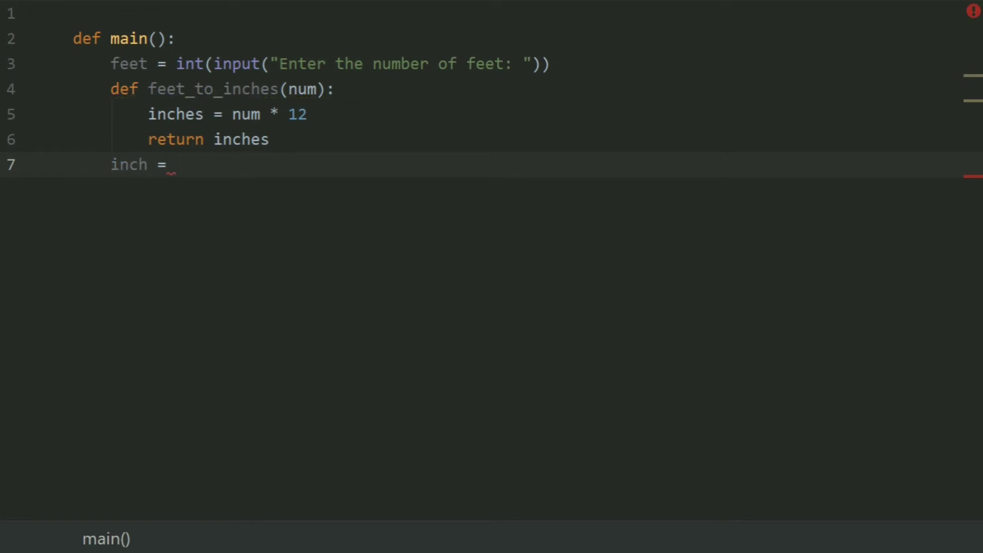
text(fee)
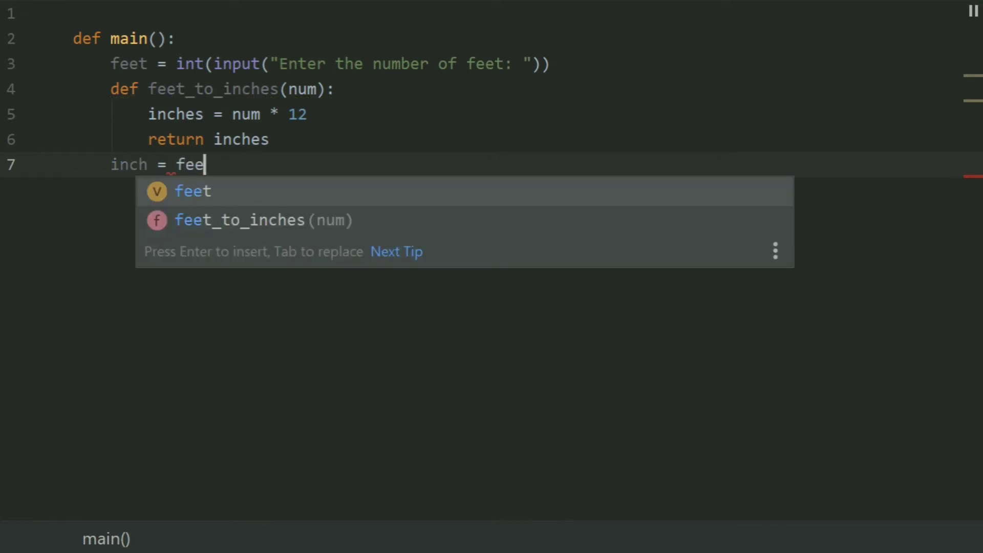
text(t_to_inches()
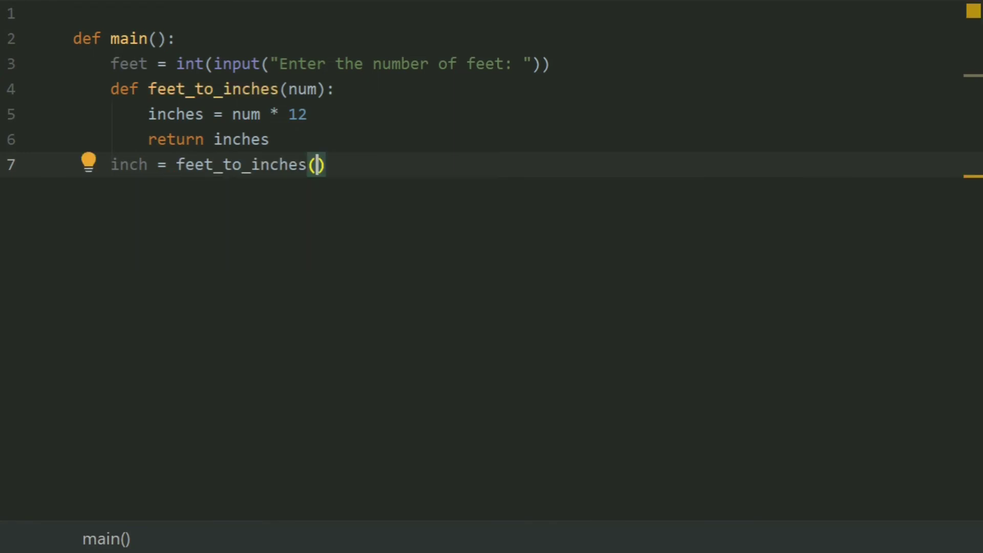
mouse_move(340, 135)
text(feet)
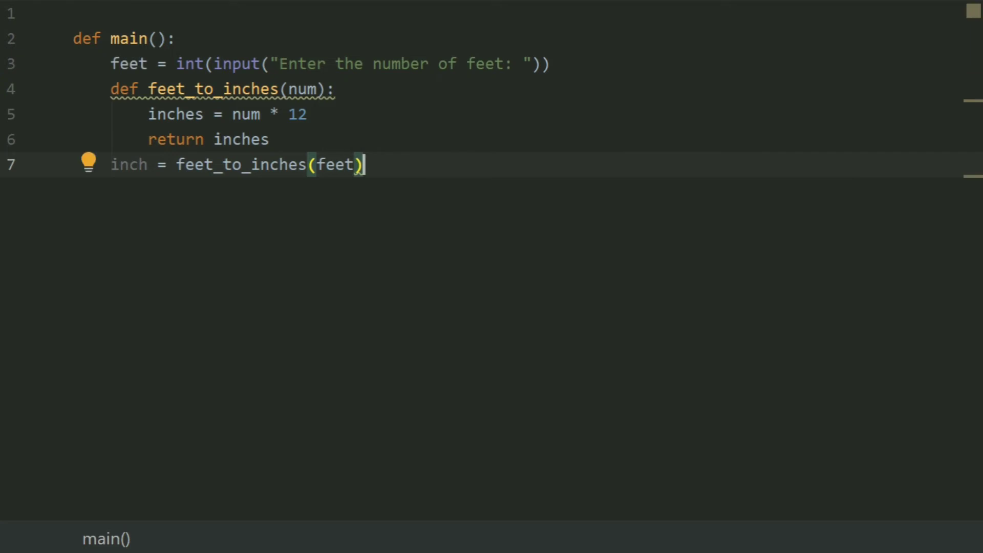
key(Enter)
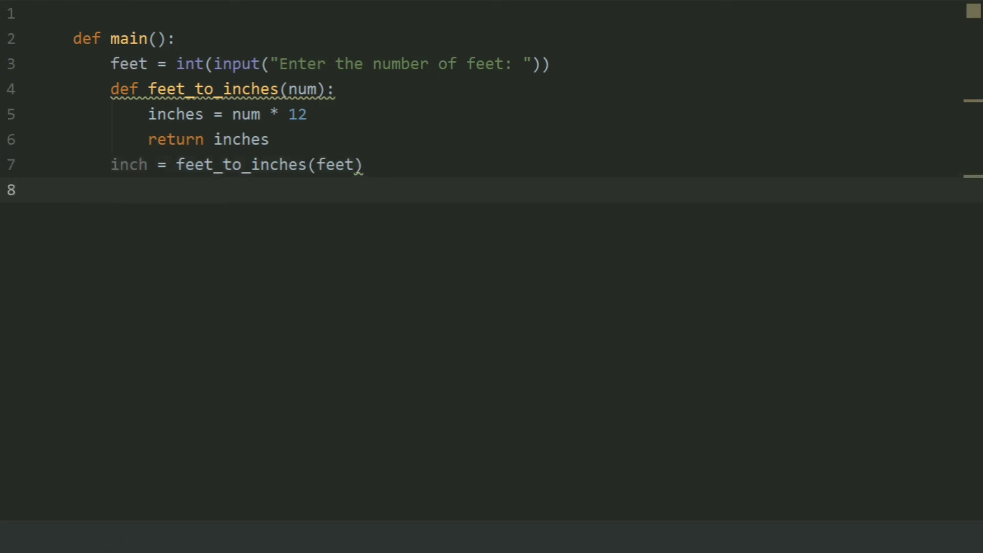
Step: Print "The inches in the entered number of feet will be: " followed by inch
text(prin)
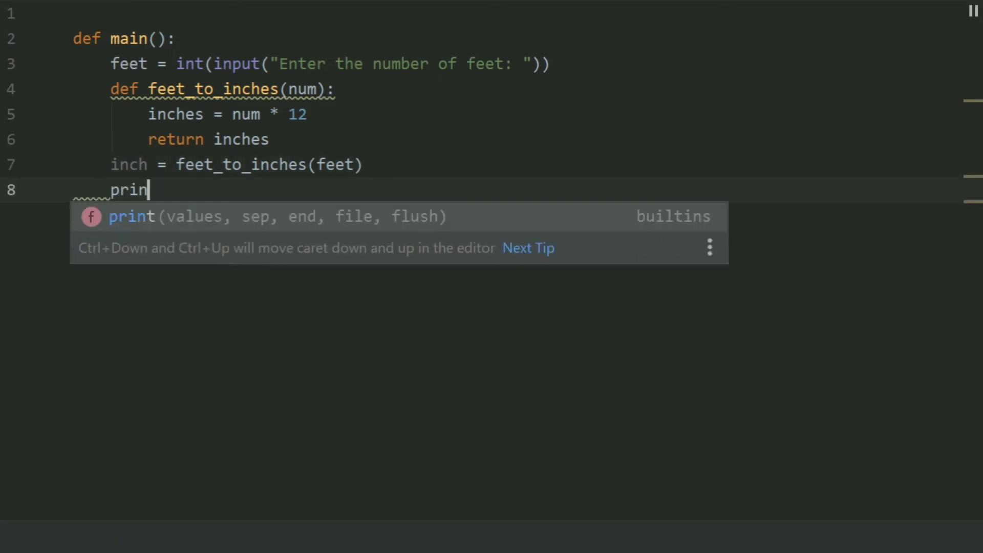
key(Tab)
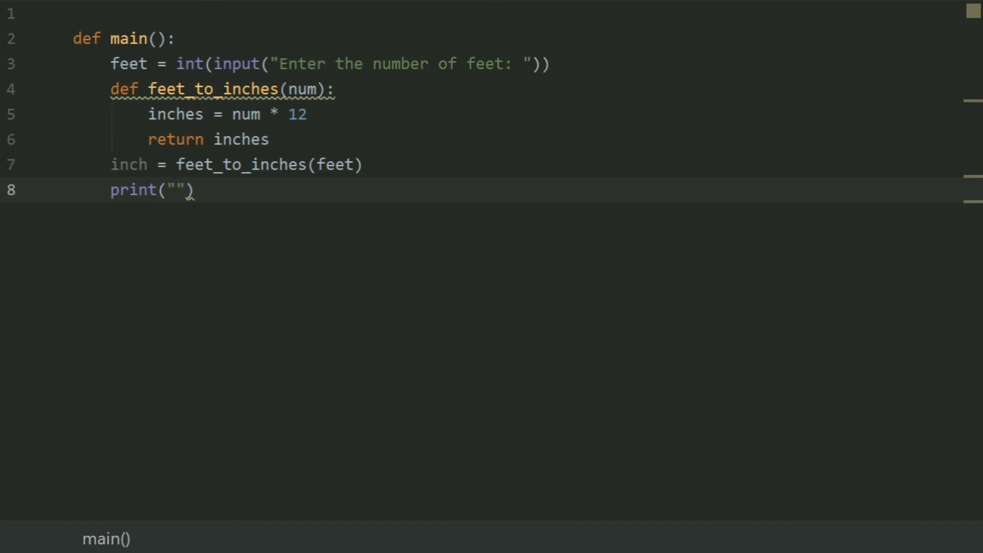
text(The i)
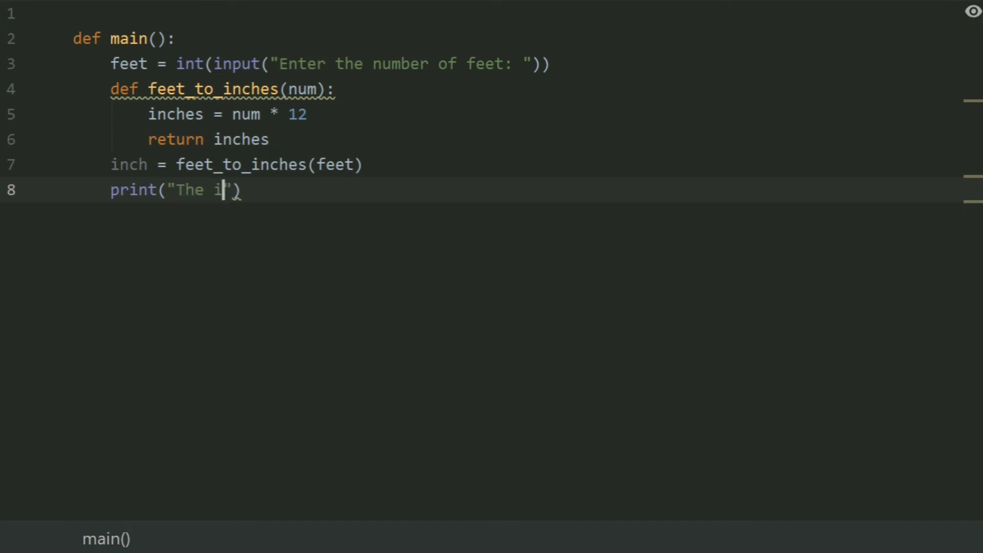
text(nches in)
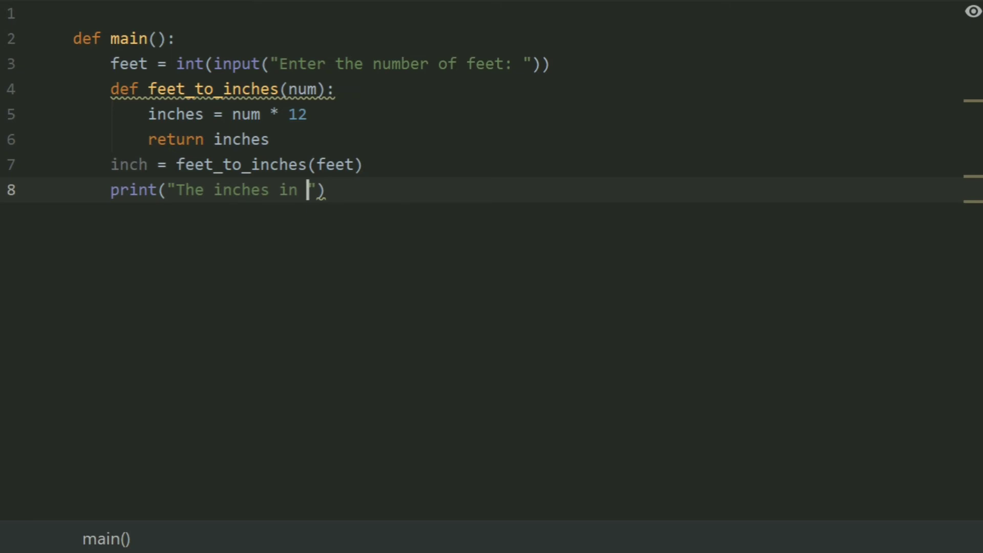
text(the)
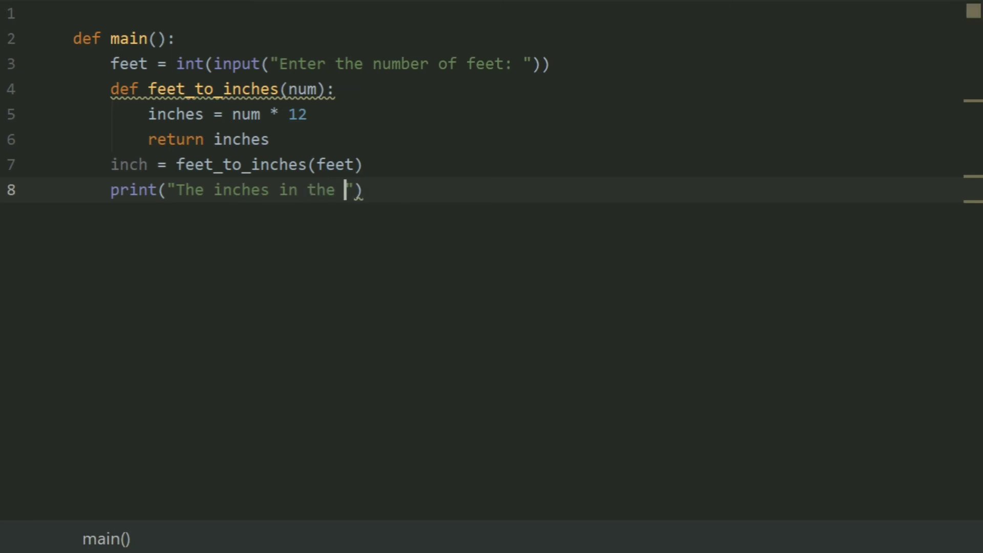
text(en)
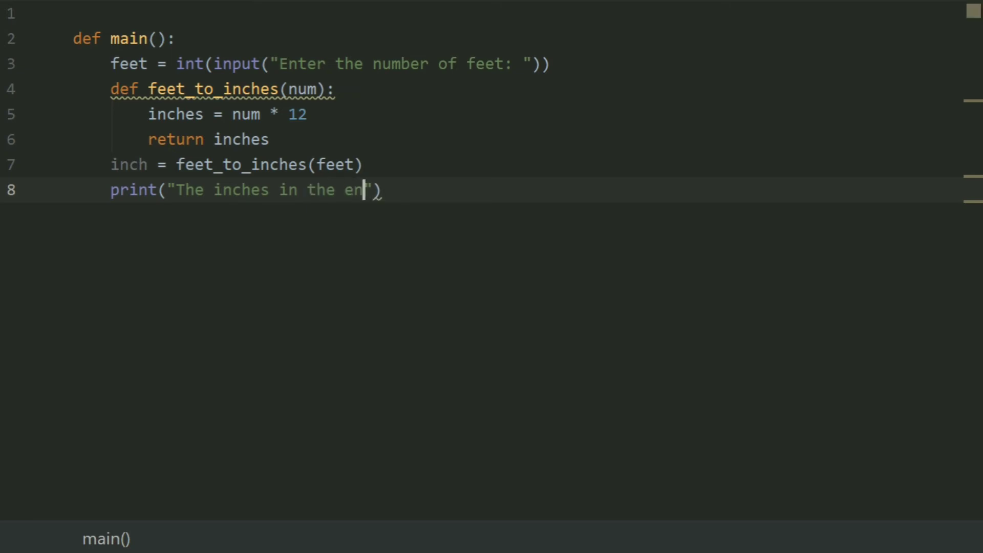
text(tered num)
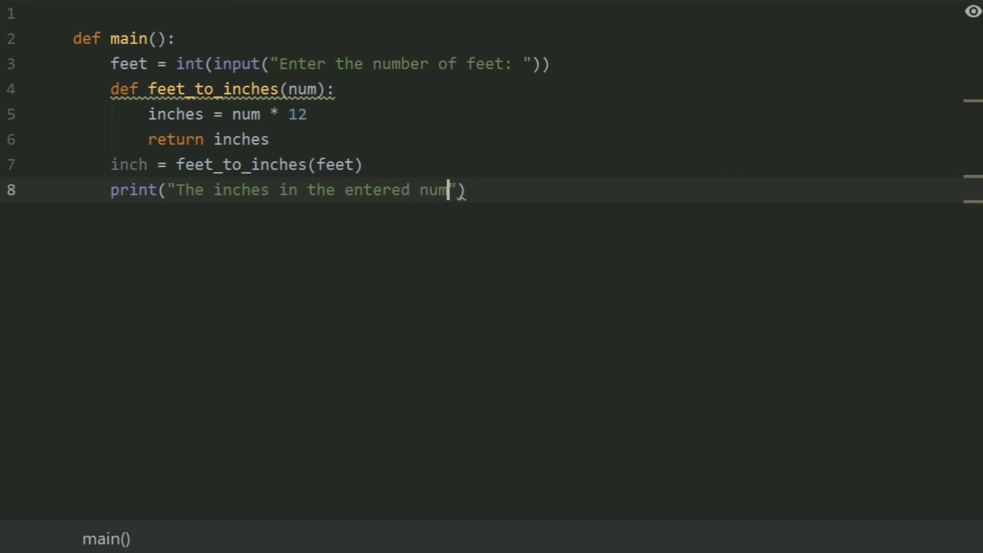
text(ber of feet)
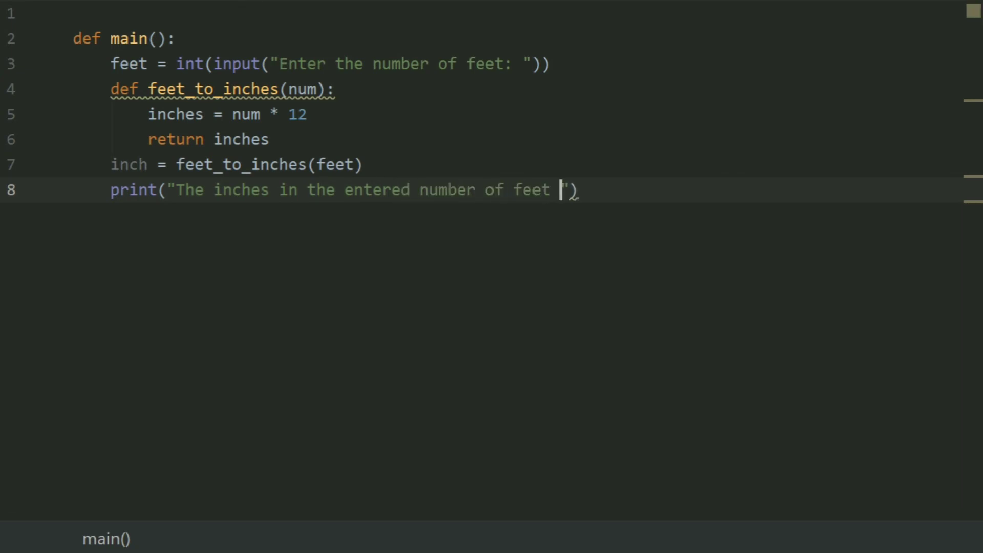
text(will be)
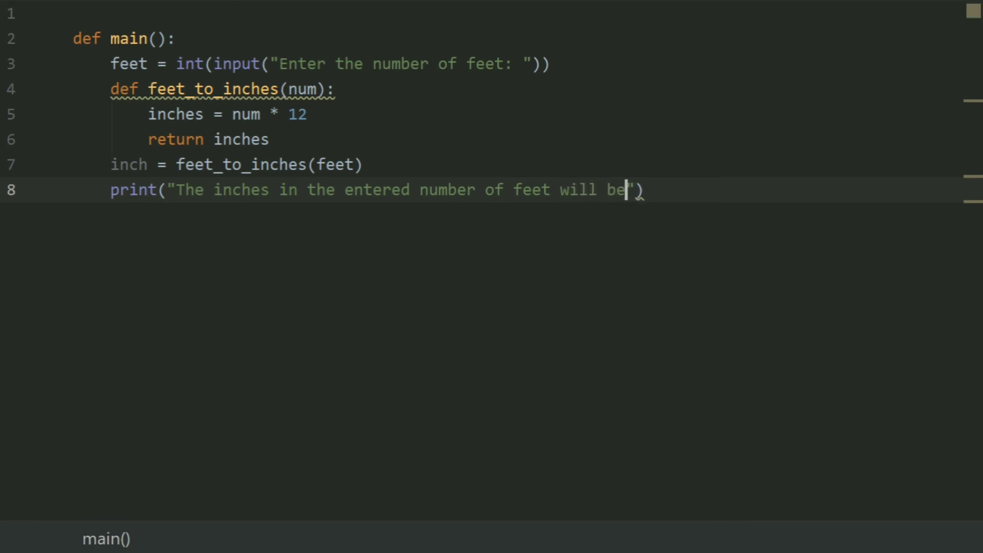
text(": ")
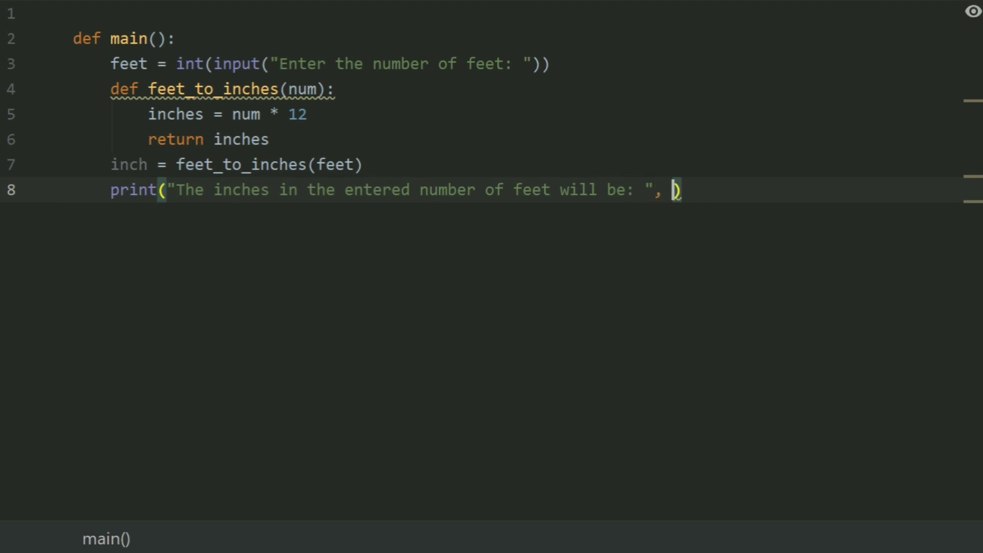
text(inch)
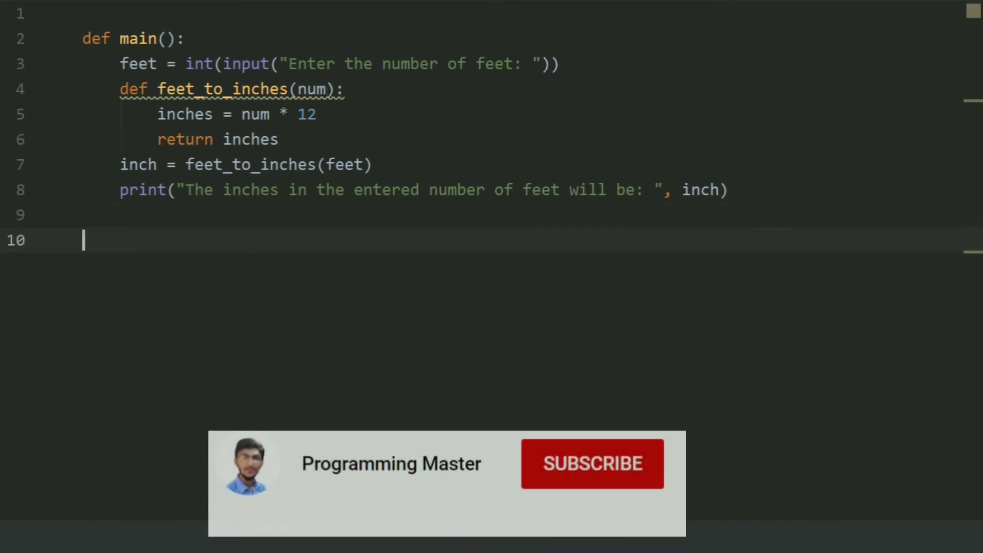
Step: Call main() at the script's end and run 'Feet to Inches' from the Run menu
text(am)
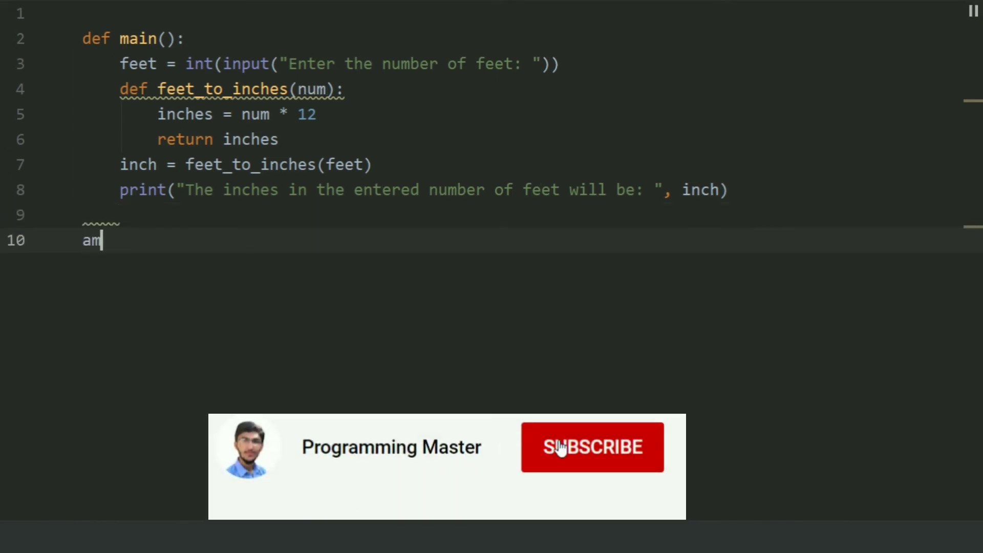
click(593, 447)
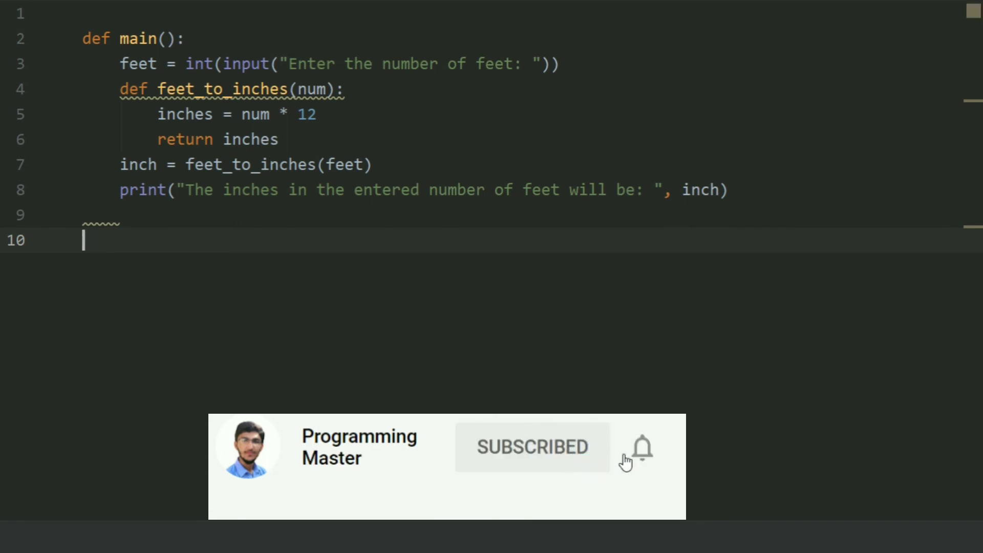
text(main())
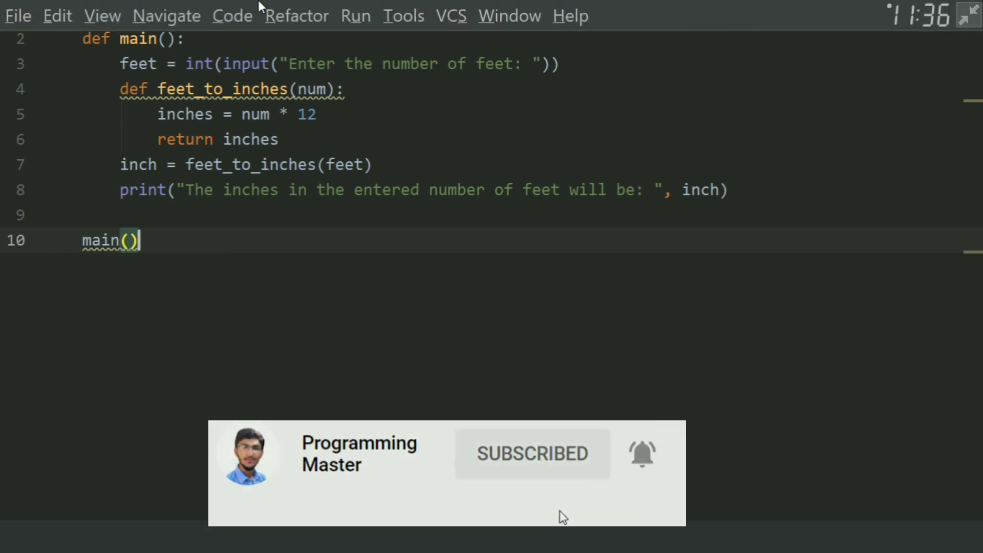
click(356, 15)
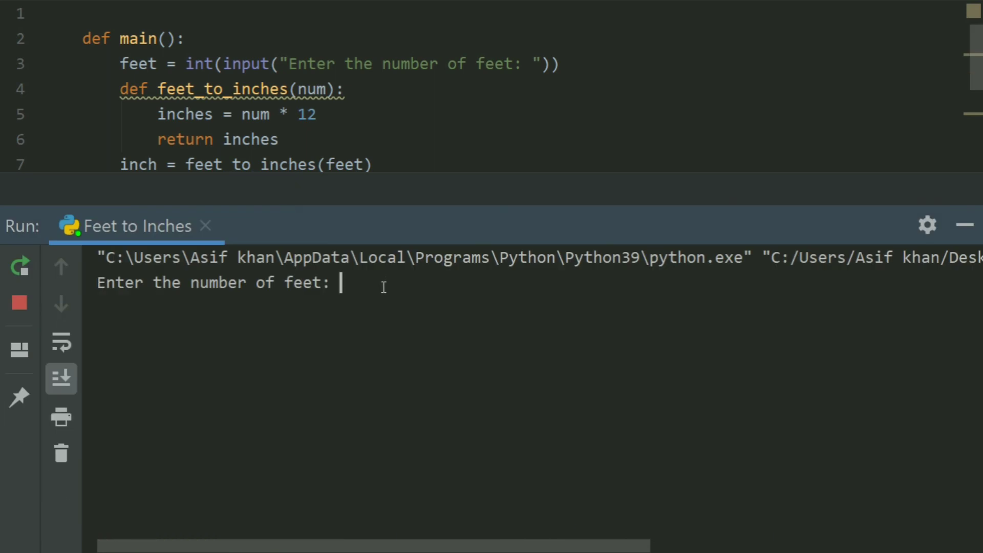
Step: Enter 10 feet in the Run console so it prints 120 inches
text(10)
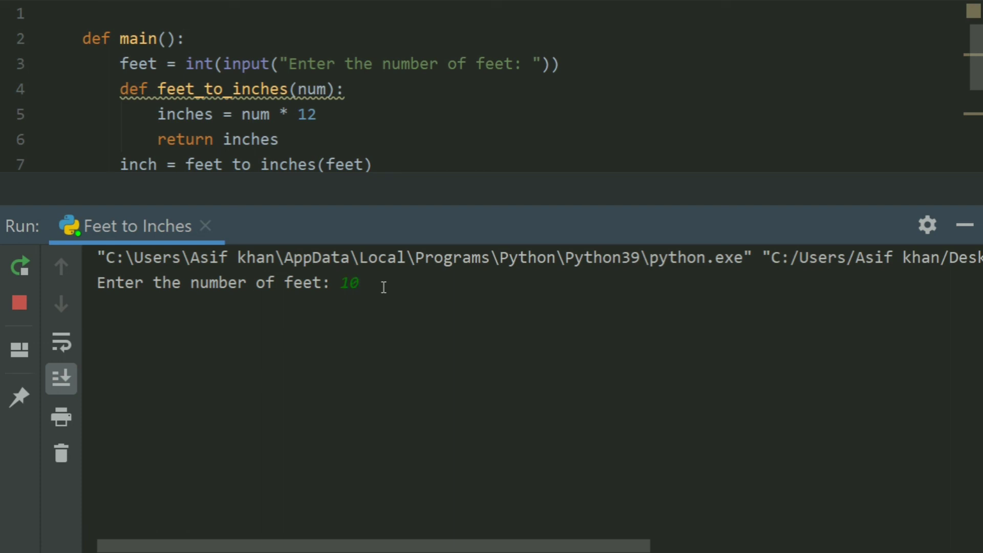
key(enter)
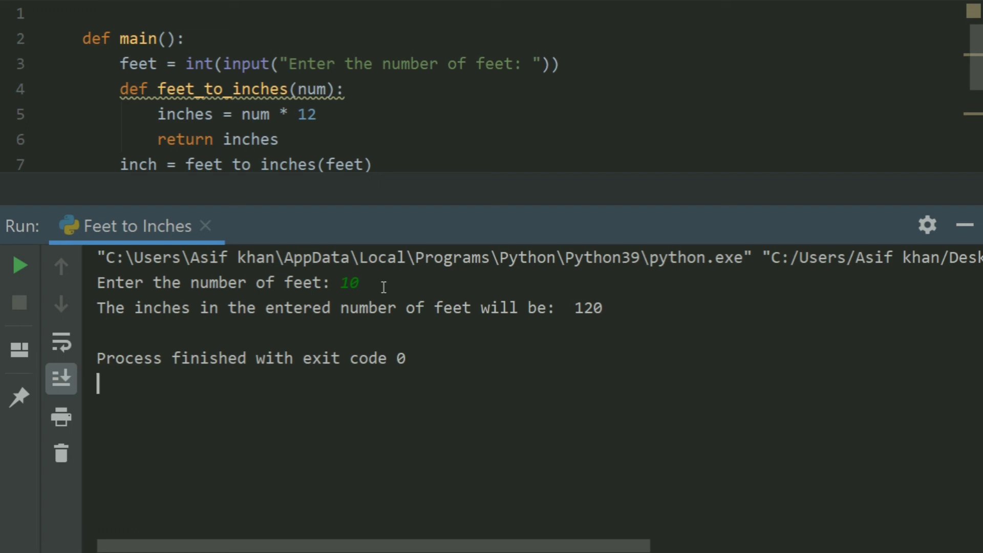
mouse_move(19, 266)
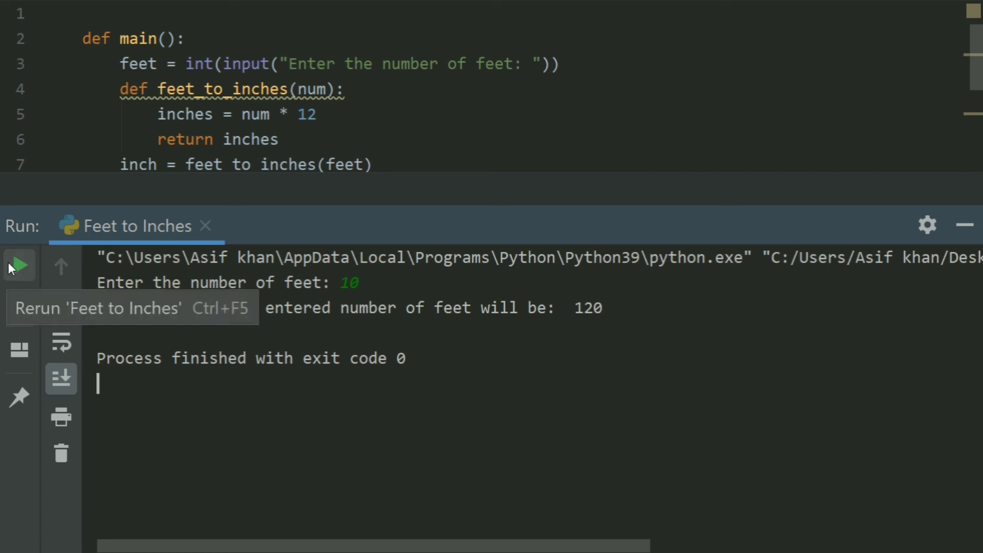
Step: Rerun the script and enter 8 feet so it prints 96 inches
click(20, 265)
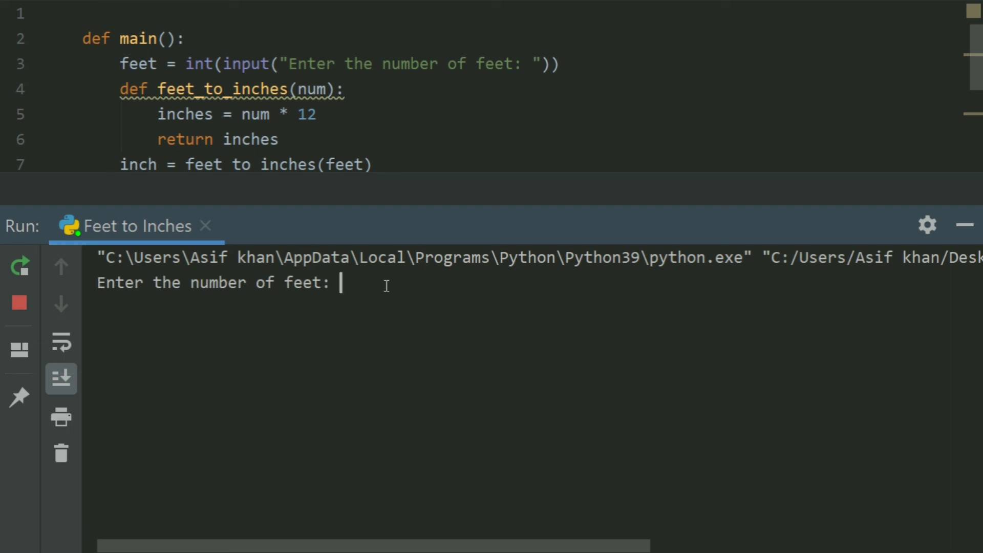
text(8)
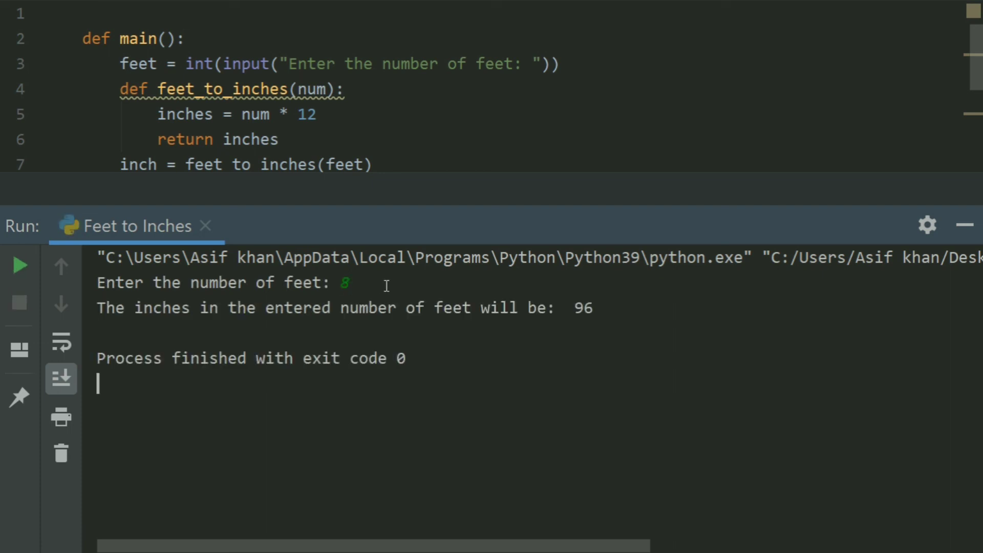